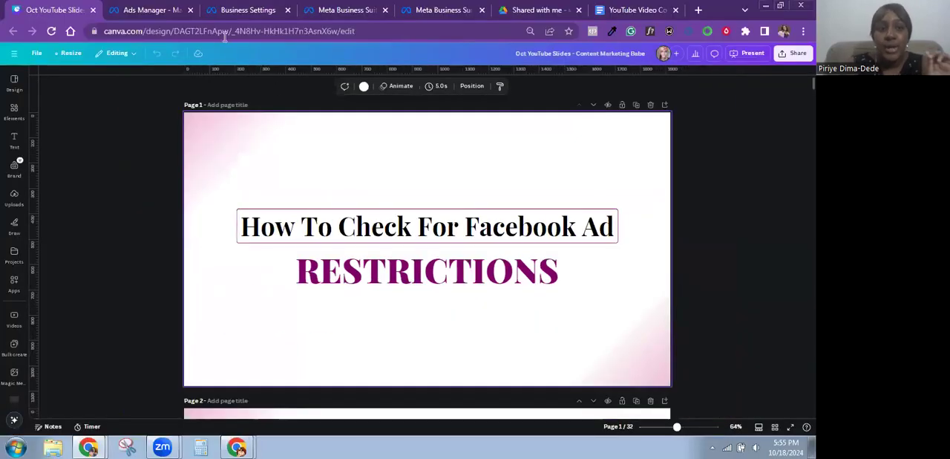
Step: Switch from the Canva slides to the Ads Manager tab showing the empty Campaigns page
{"action": "left_click", "coordinate": [148, 9]}
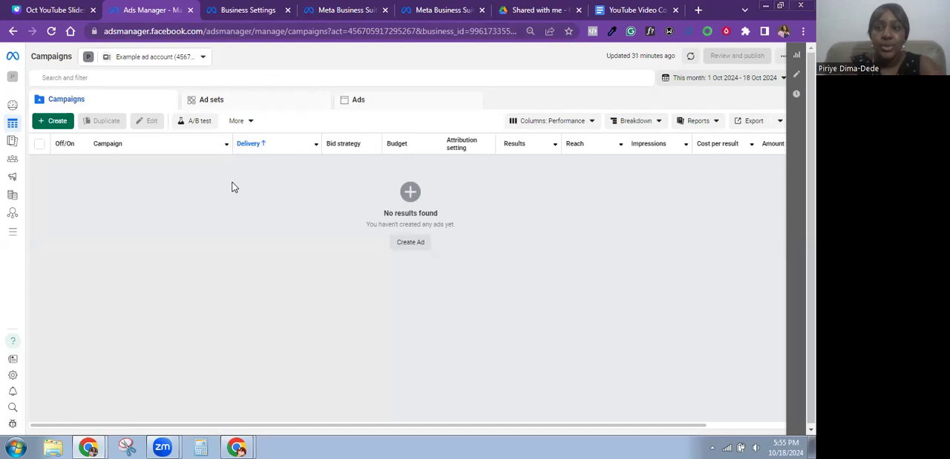
{"action": "mouse_move", "coordinate": [171, 57]}
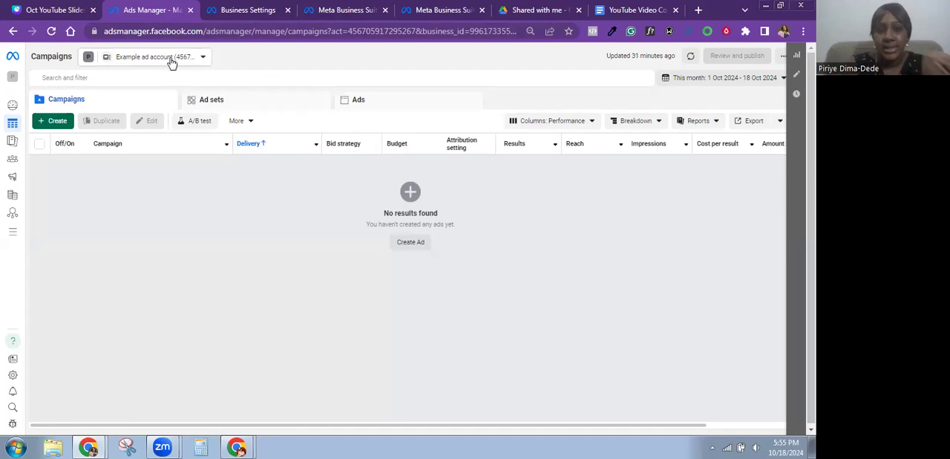
{"action": "mouse_move", "coordinate": [220, 245]}
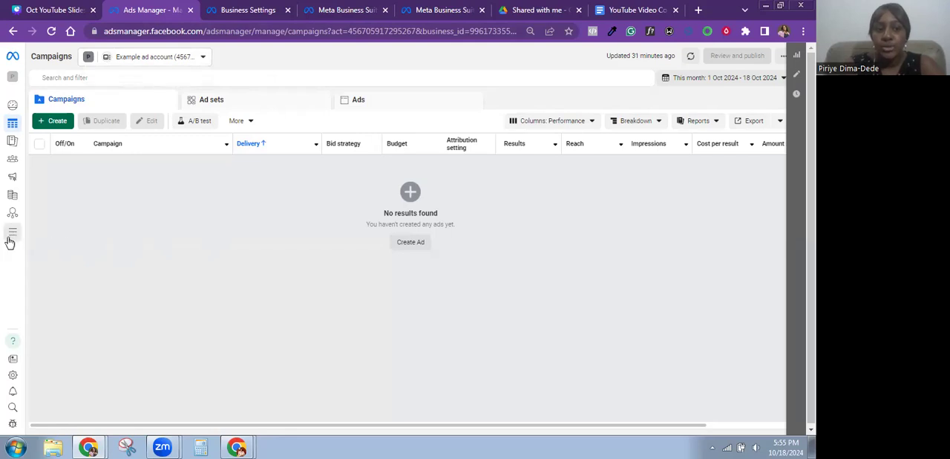
Step: Expand the left sidebar navigation and show the All tools listing
{"action": "left_click", "coordinate": [12, 231]}
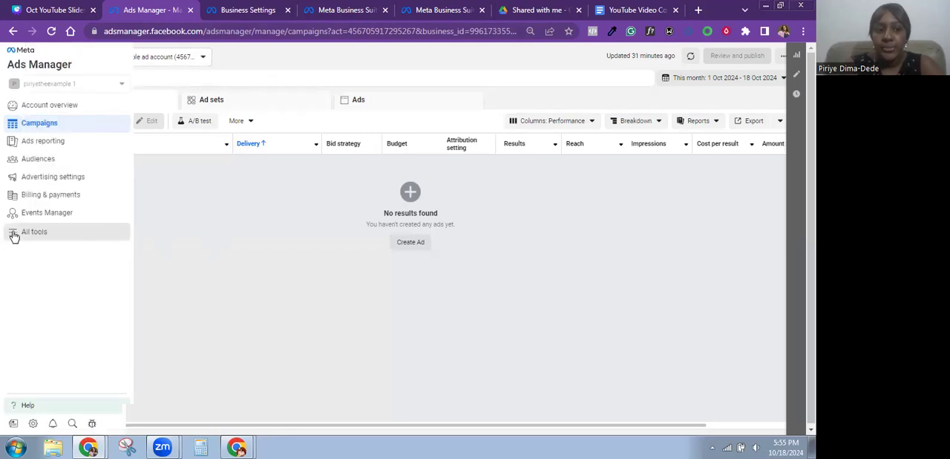
{"action": "left_click", "coordinate": [34, 231]}
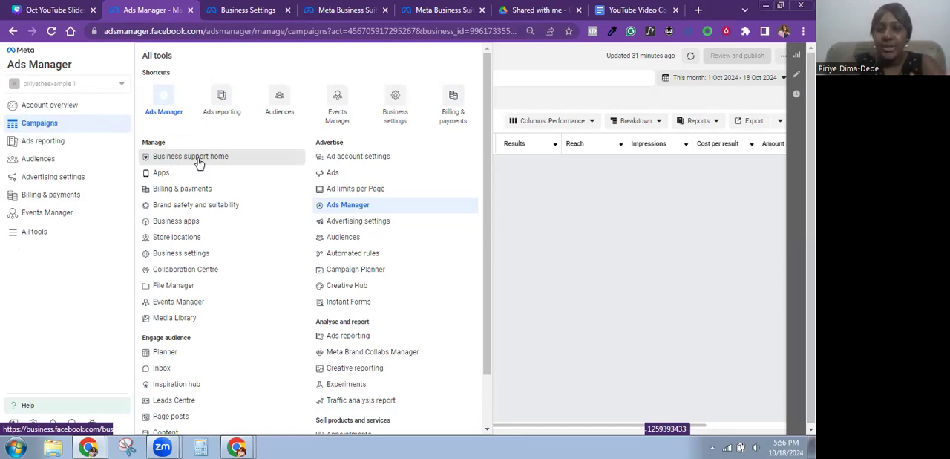
{"action": "mouse_move", "coordinate": [259, 184]}
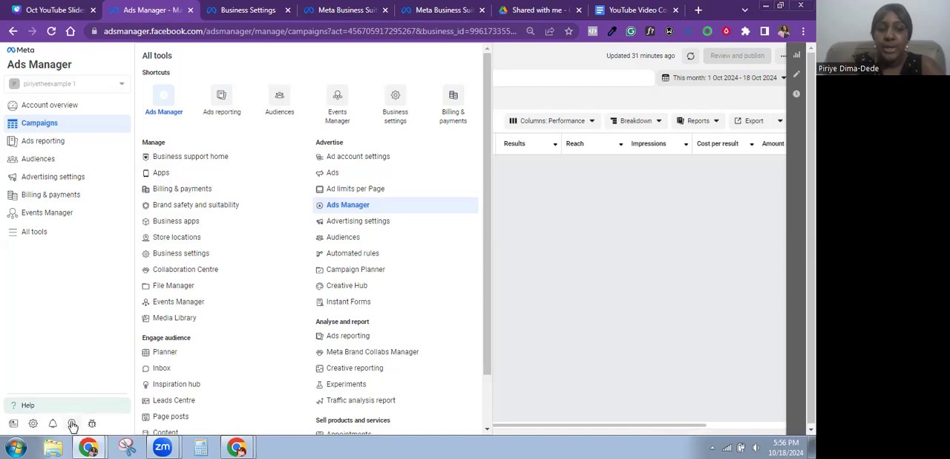
Step: Search tools for 'BUSINESS SU' and open the Business support home result
{"action": "left_click", "coordinate": [347, 204]}
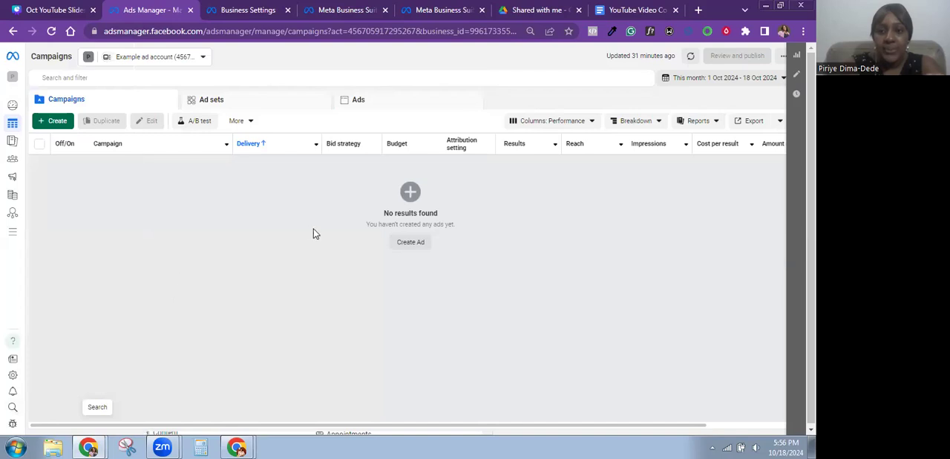
{"action": "mouse_move", "coordinate": [208, 260]}
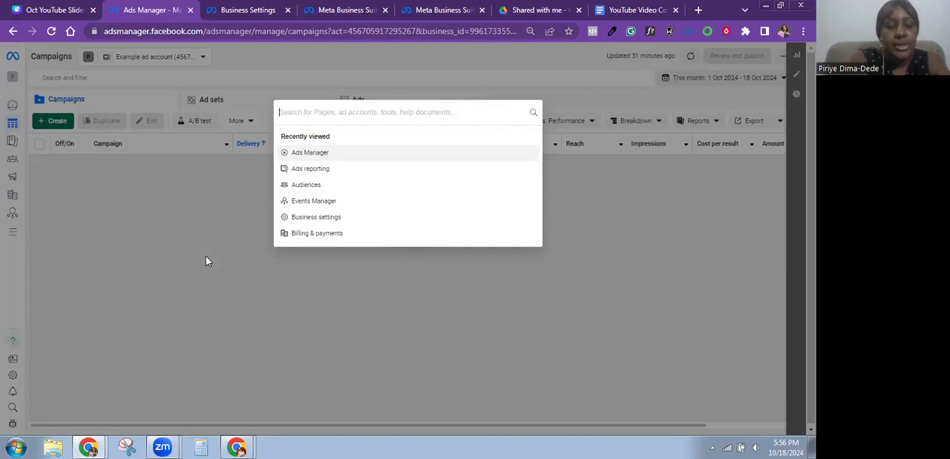
{"action": "type", "text": "BUSINESS SU"}
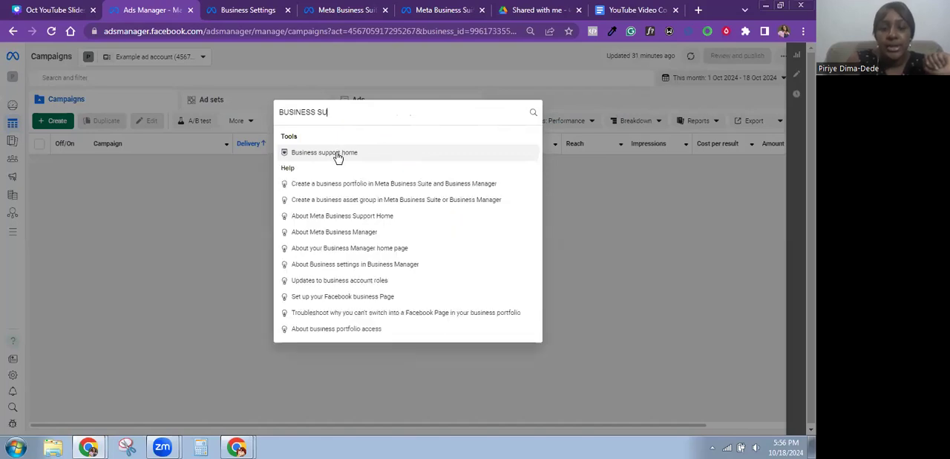
{"action": "left_click", "coordinate": [324, 152]}
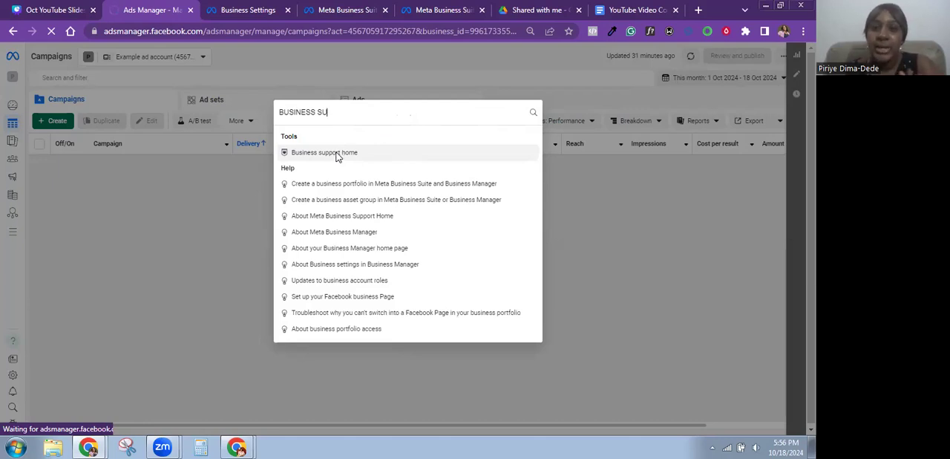
{"action": "left_click", "coordinate": [324, 152]}
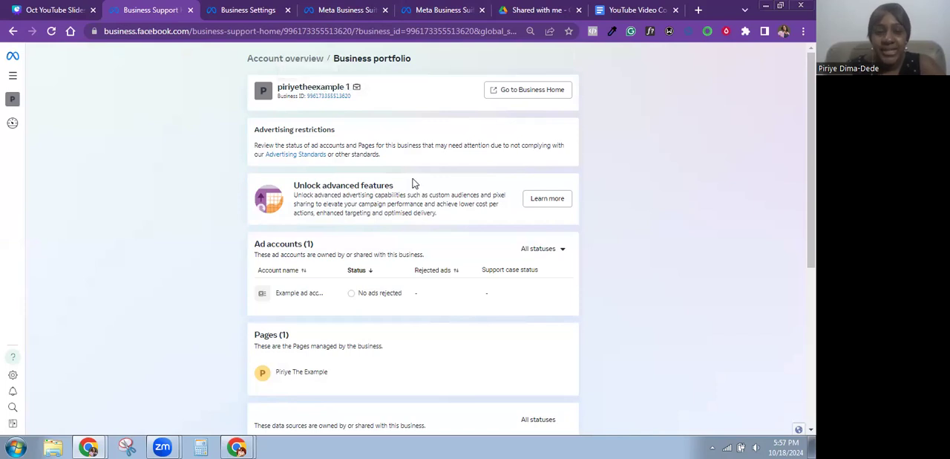
{"action": "mouse_move", "coordinate": [307, 310]}
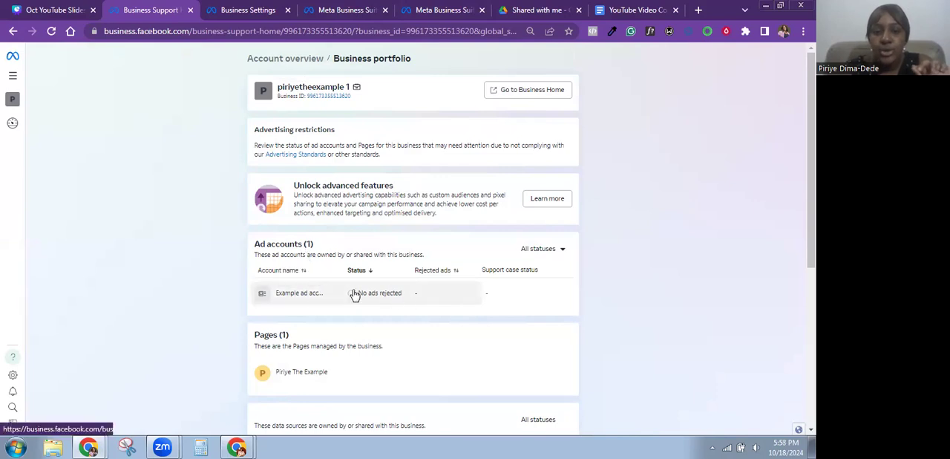
{"action": "mouse_move", "coordinate": [406, 300]}
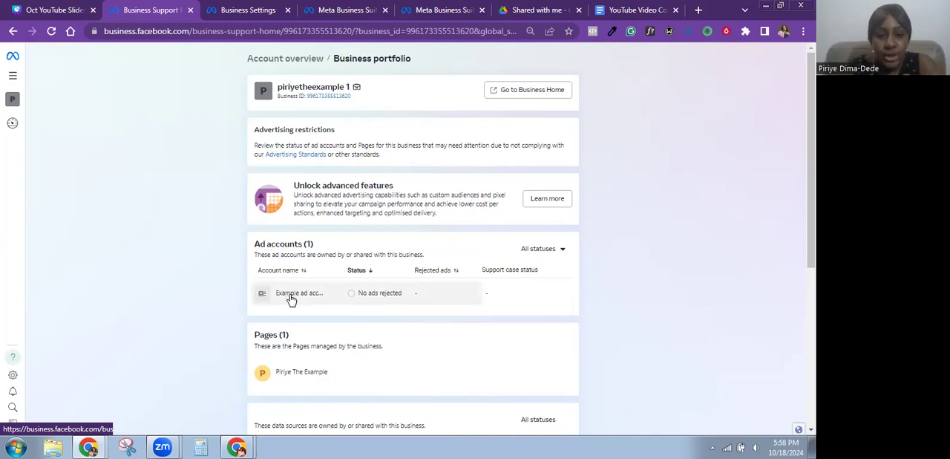
{"action": "mouse_move", "coordinate": [465, 281]}
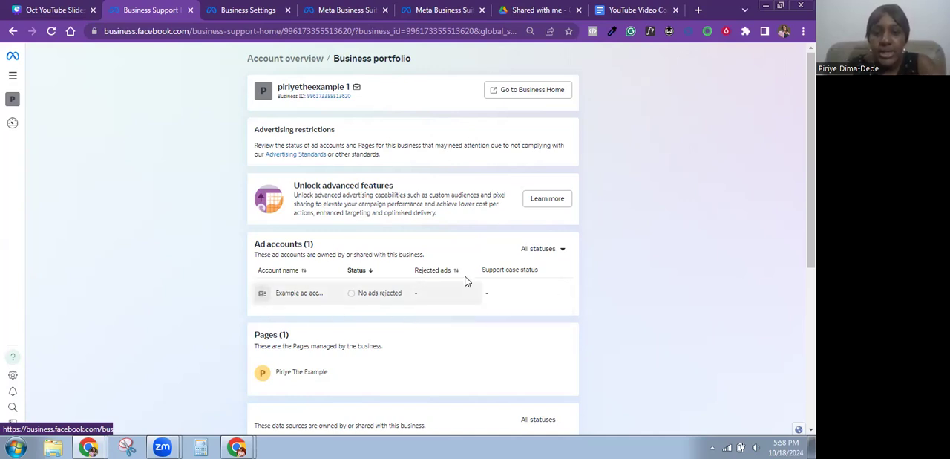
{"action": "mouse_move", "coordinate": [432, 300]}
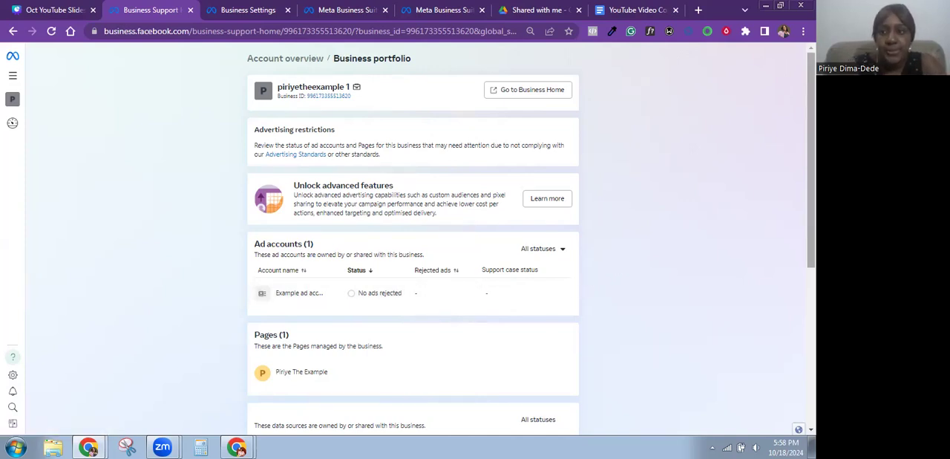
Step: Scroll through the Pages, Data sources and WhatsApp accounts sections of the portfolio
{"action": "scroll", "scroll_direction": "down", "scroll_amount": 3}
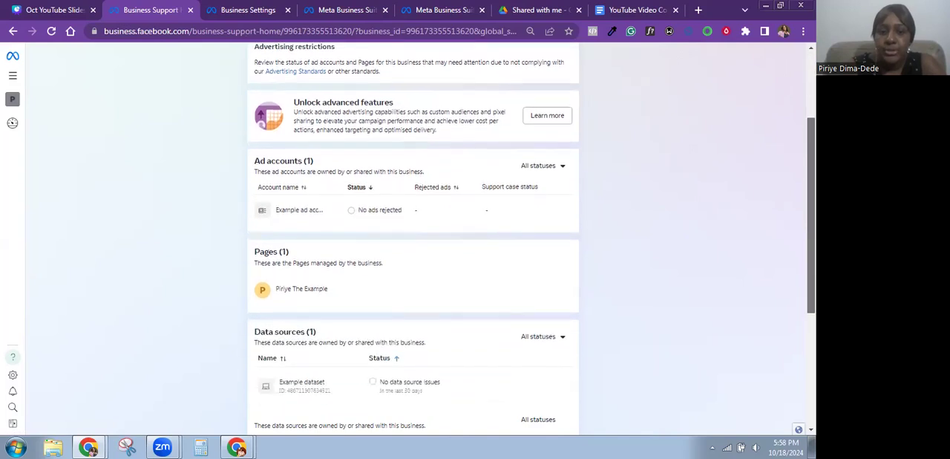
{"action": "scroll", "scroll_direction": "down", "scroll_amount": 3}
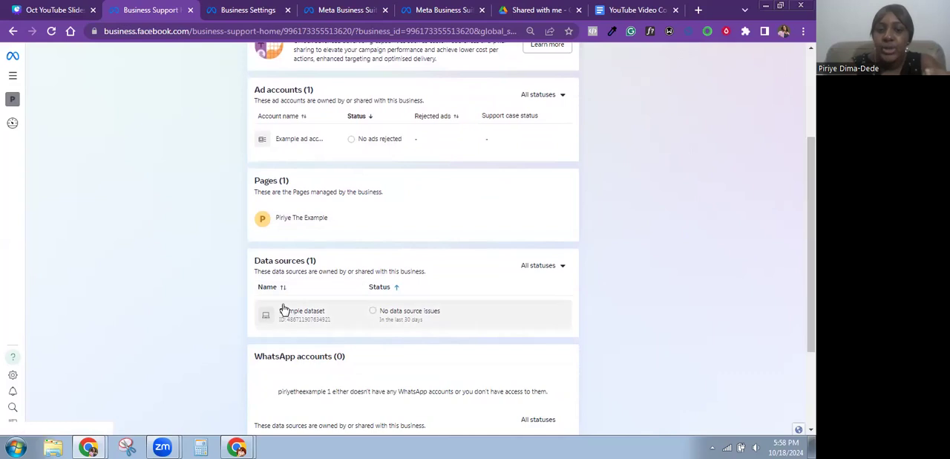
{"action": "mouse_move", "coordinate": [327, 328]}
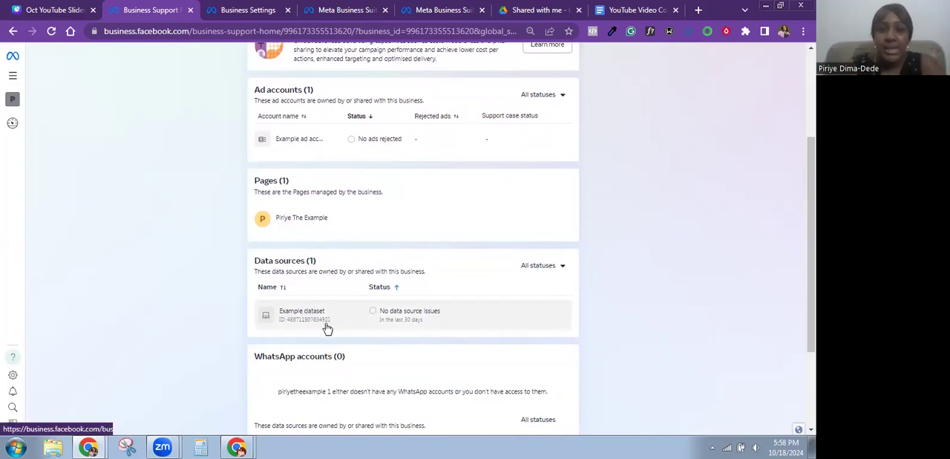
{"action": "mouse_move", "coordinate": [411, 320]}
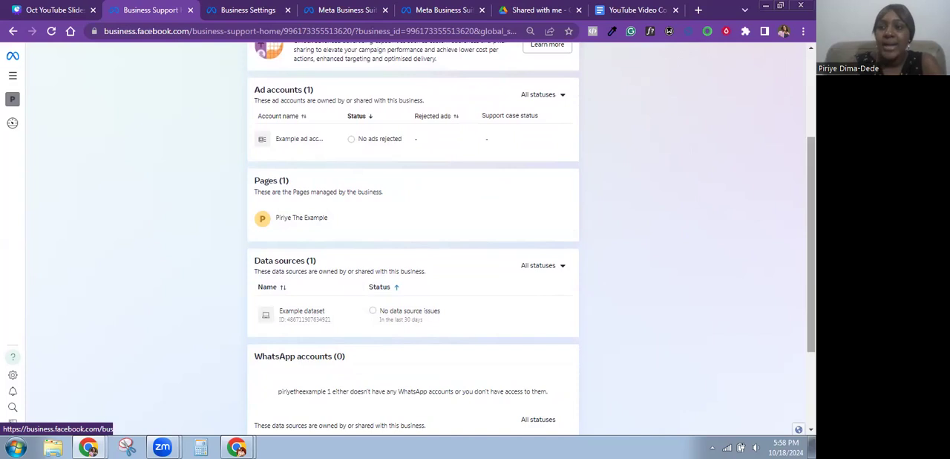
{"action": "scroll", "scroll_direction": "down", "scroll_amount": 3}
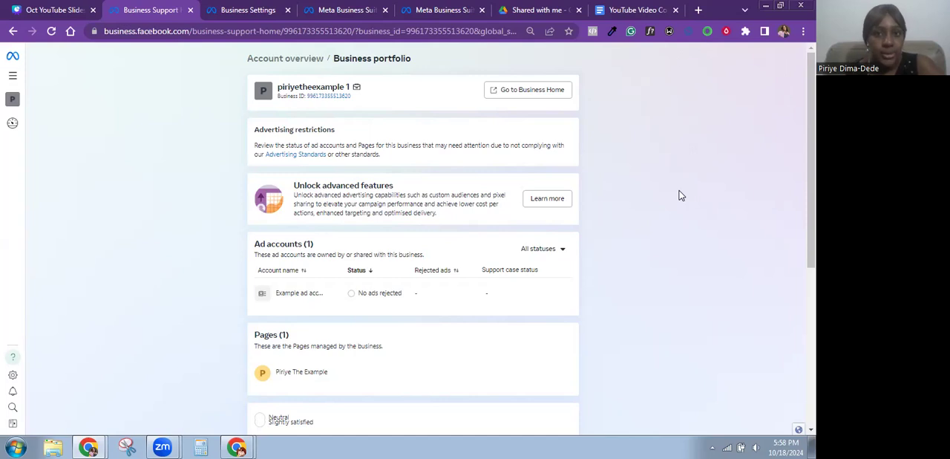
{"action": "mouse_move", "coordinate": [384, 82]}
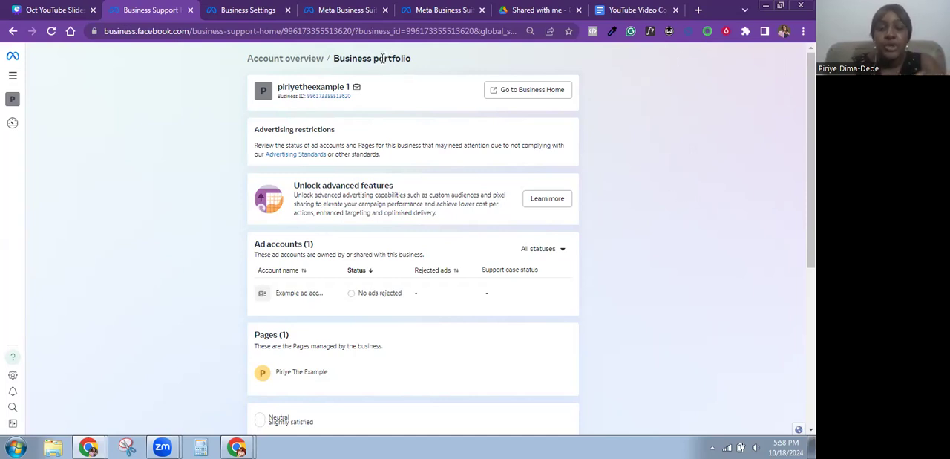
{"action": "mouse_move", "coordinate": [286, 62]}
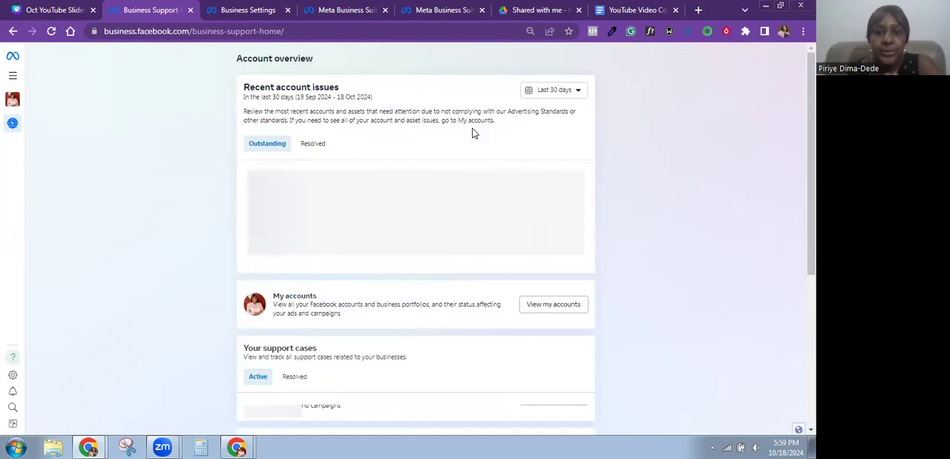
{"action": "mouse_move", "coordinate": [552, 193]}
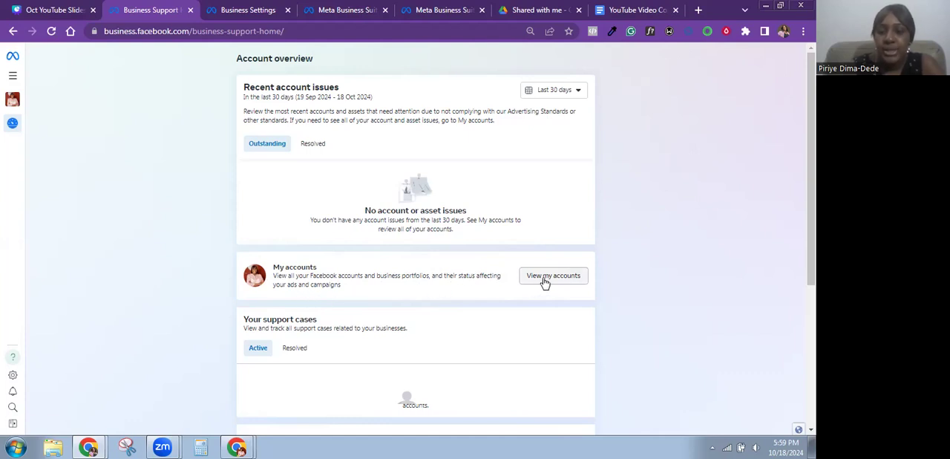
{"action": "mouse_move", "coordinate": [553, 275]}
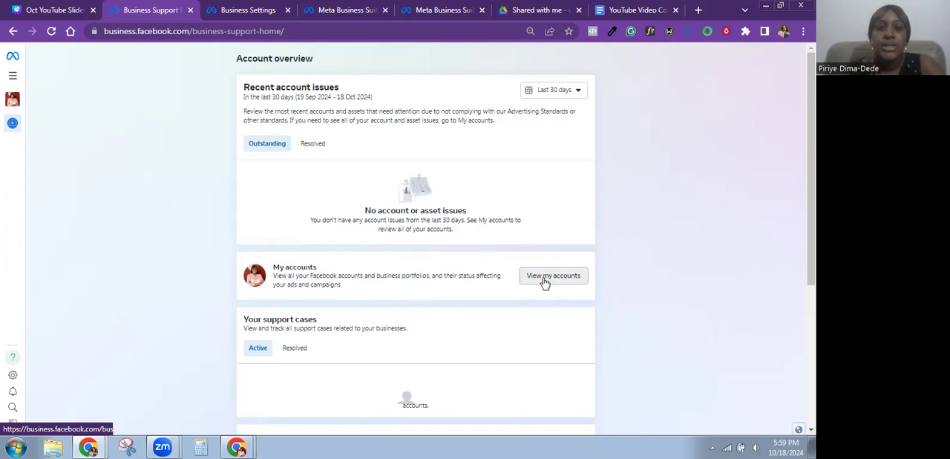
Step: Use View my accounts in the My accounts card to list all accounts' statuses
{"action": "left_click", "coordinate": [553, 276]}
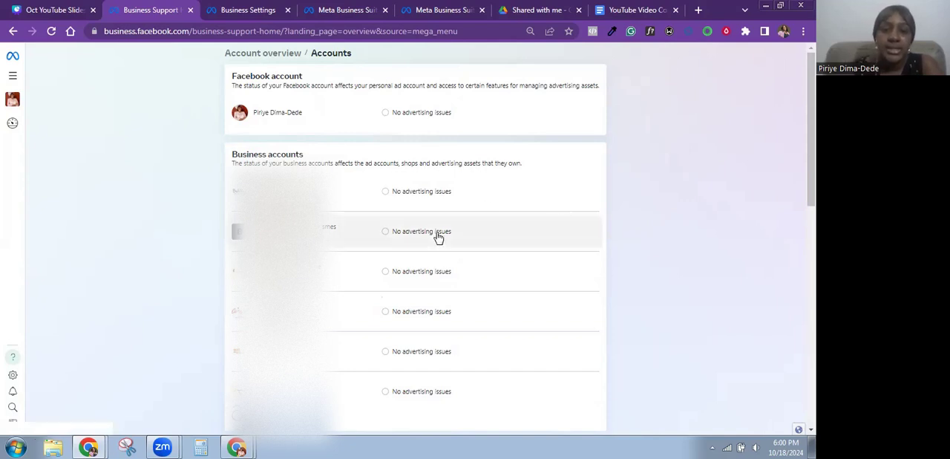
{"action": "mouse_move", "coordinate": [425, 385]}
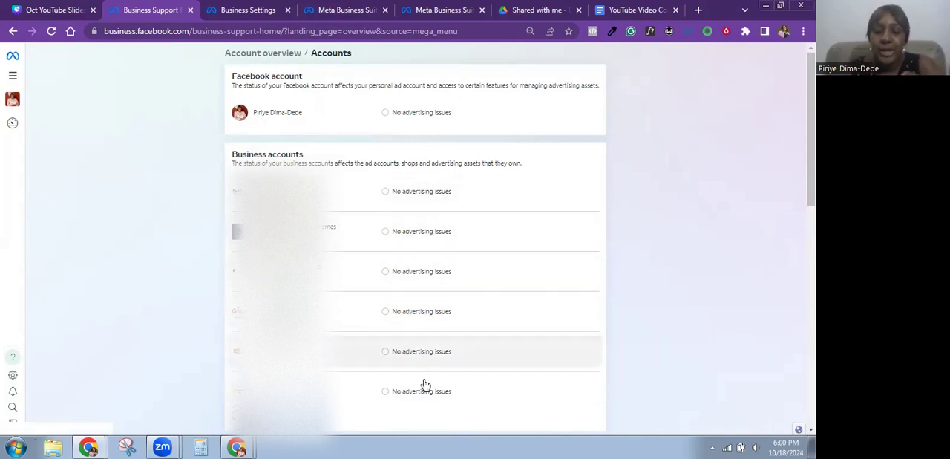
{"action": "mouse_move", "coordinate": [691, 288]}
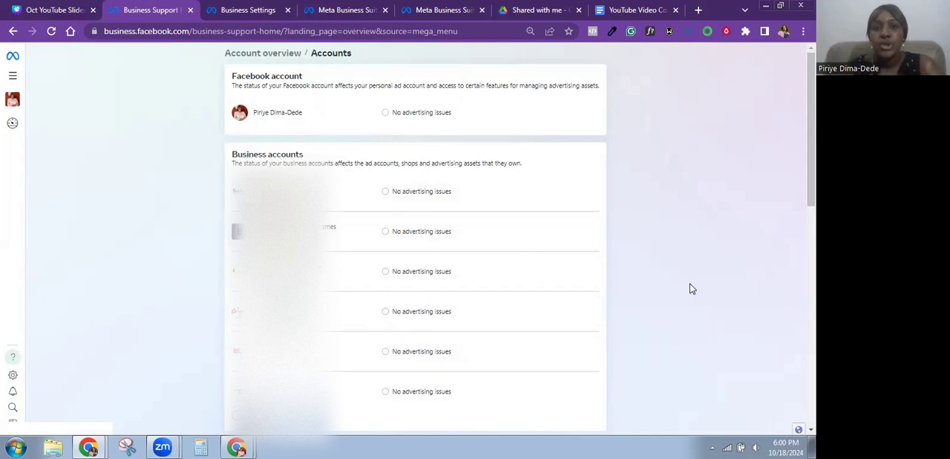